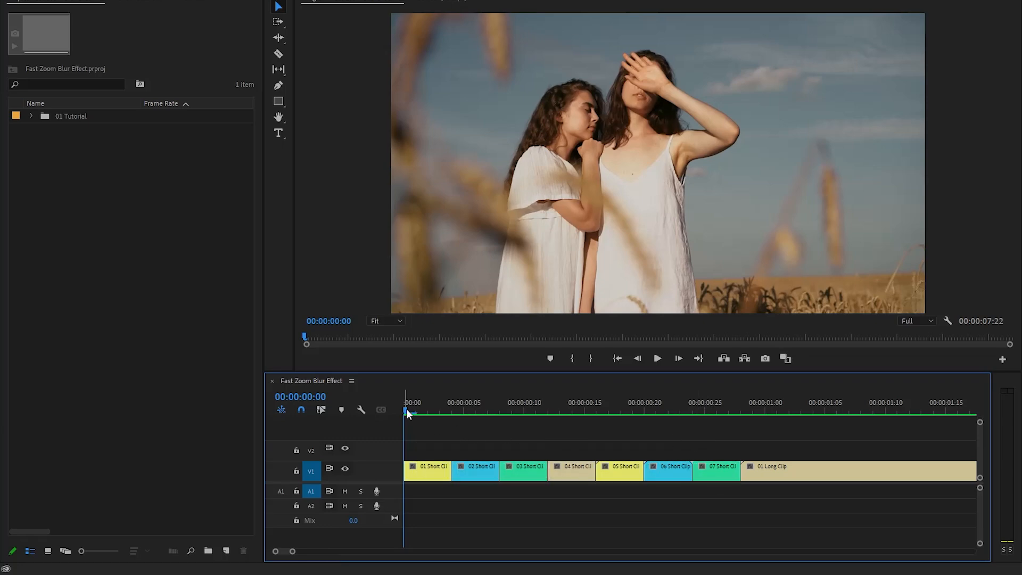
Step: Search the Effects panel for 'transform' to reveal the Transform distort effect
left_click(716, 411)
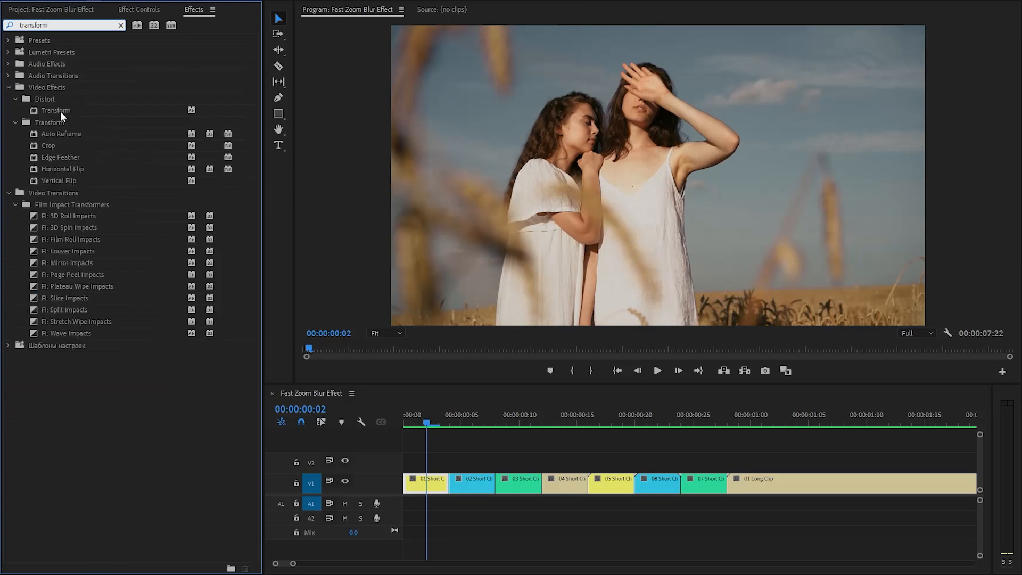
Step: Apply Transform to 01 Short Clip and search effects for 'brig'
left_click(55, 110)
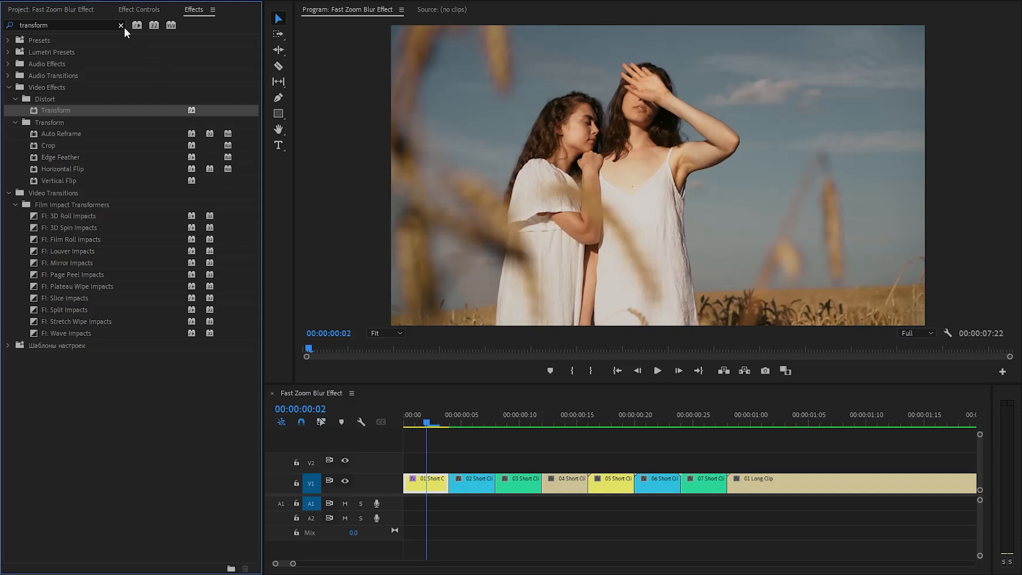
type("bright")
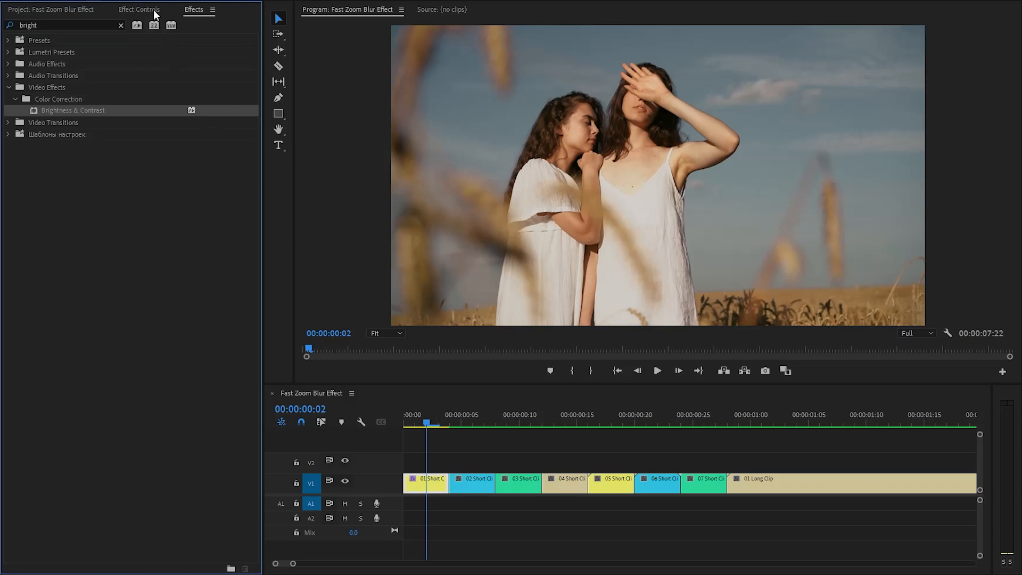
Step: Keyframe Transform Scale from 100 to 140 with a 300 shutter angle for zoom blur
left_click(143, 10)
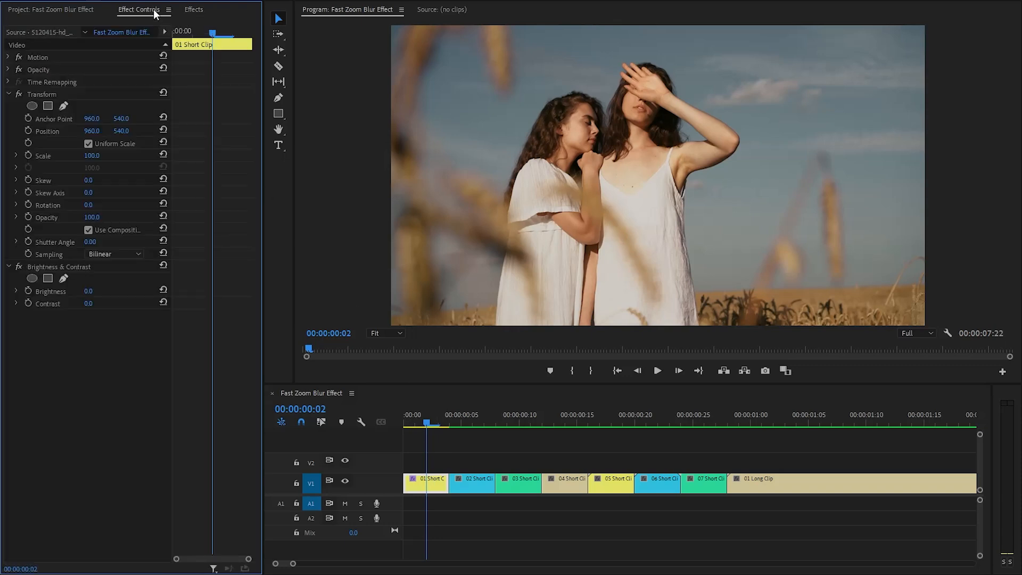
left_click(42, 94)
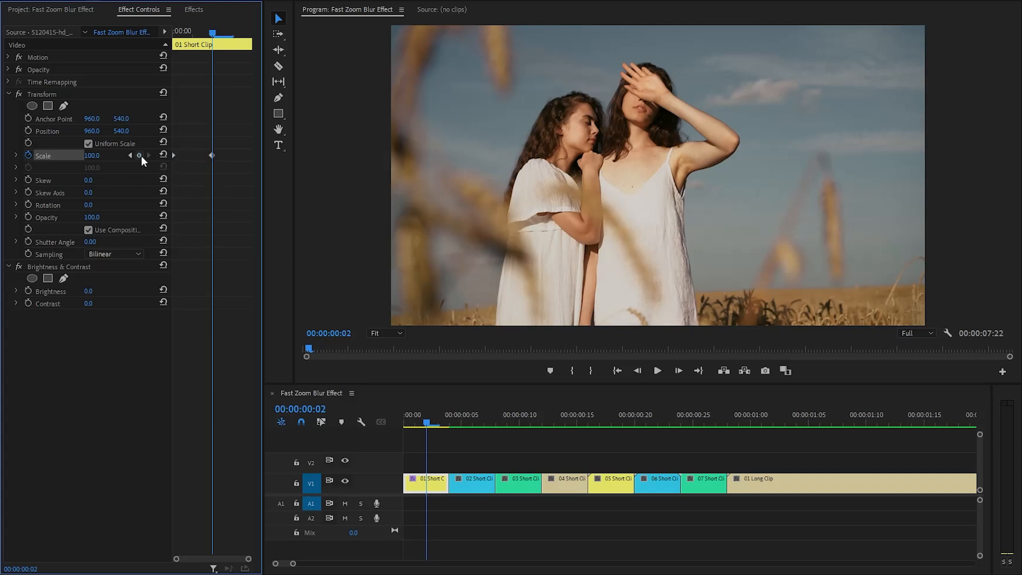
double_click(91, 154)
type("140")
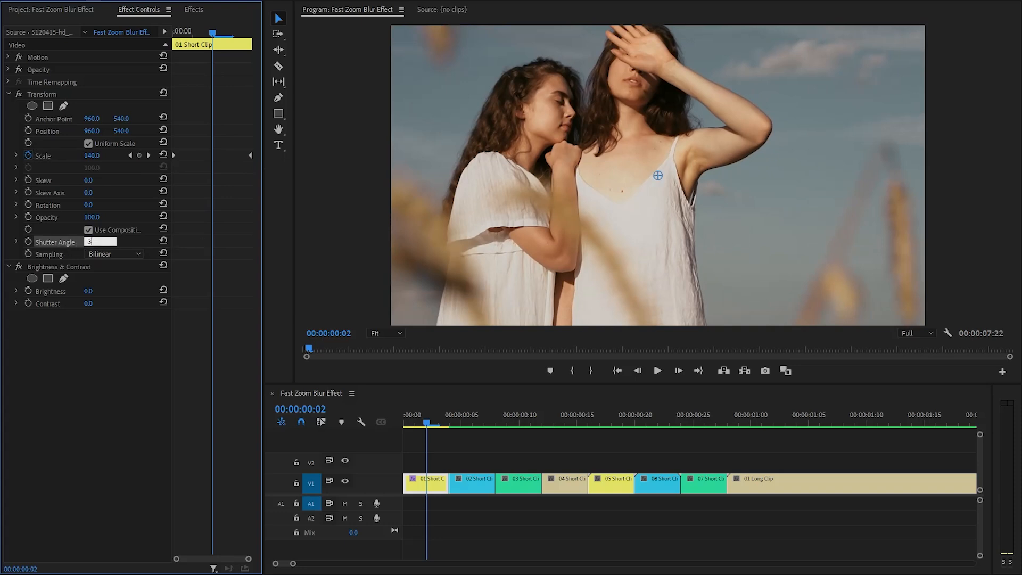
type("300.00")
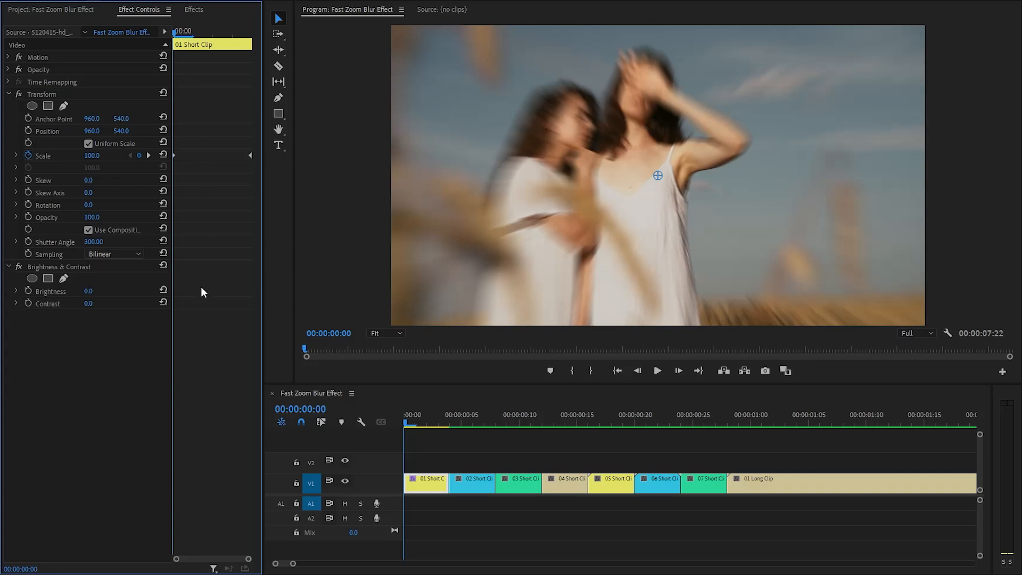
mouse_move(60, 316)
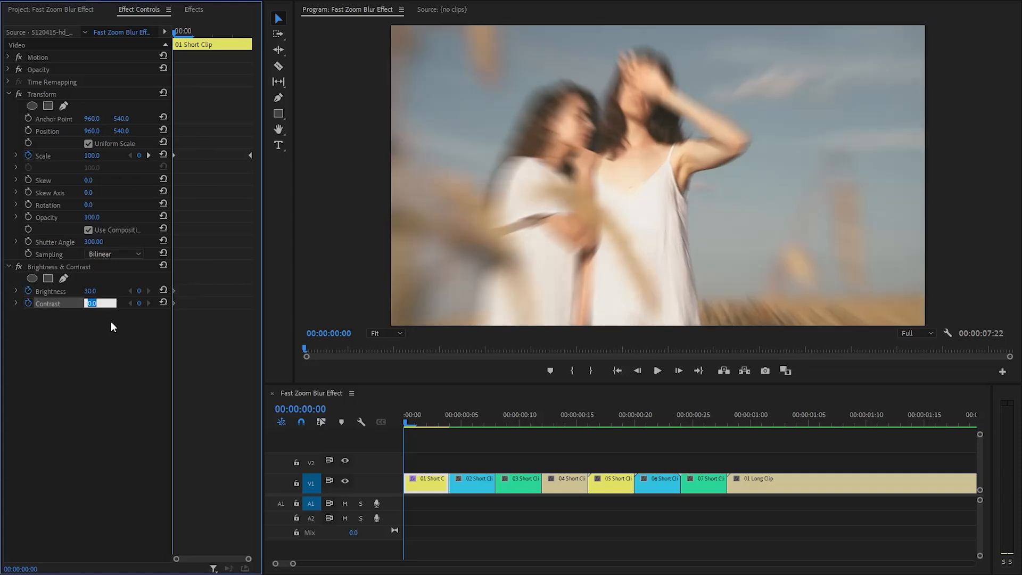
Step: Keyframe Brightness at 30 on the clip's first frame, dropping back to 0
type("30.0")
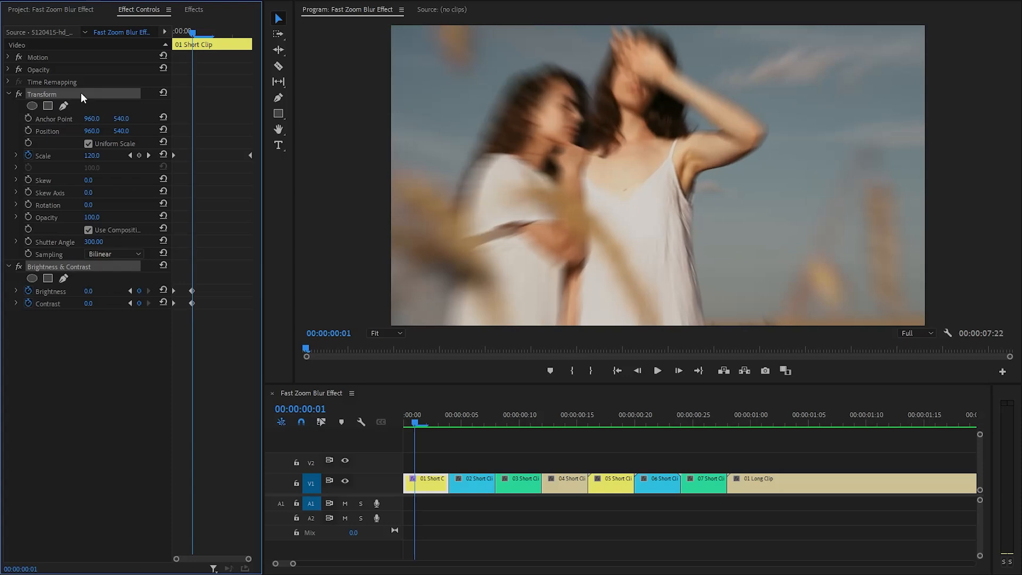
mouse_move(138, 167)
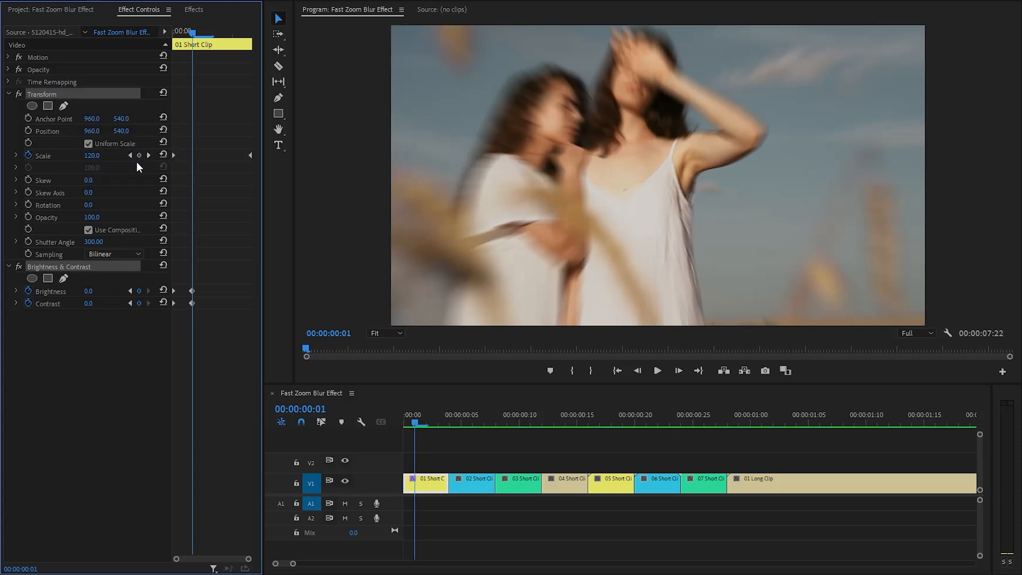
mouse_move(476, 460)
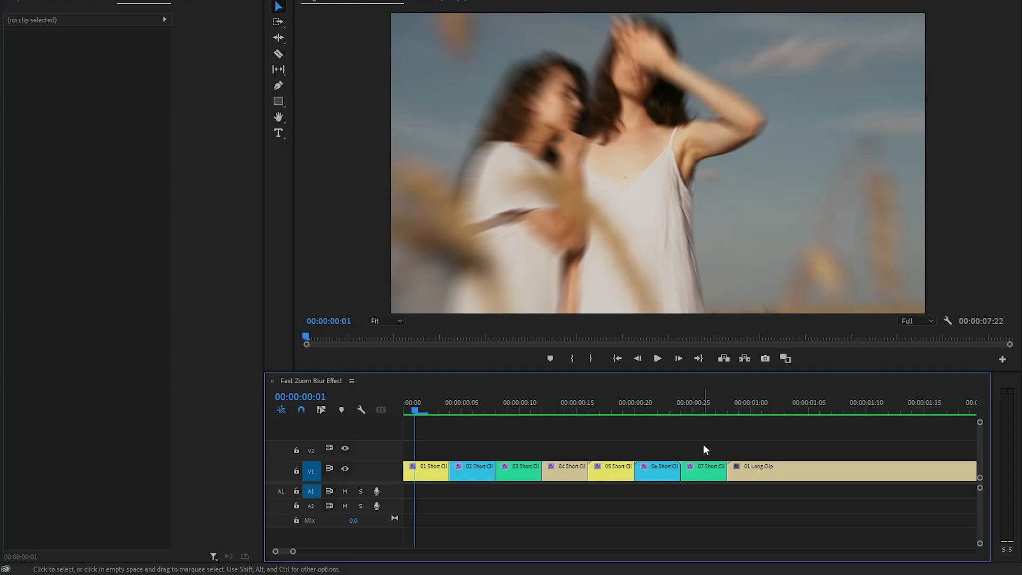
Step: Create an Adjustment Layer and drag it onto V2 above 01 Long Clip
left_click_drag(293, 550, 319, 551)
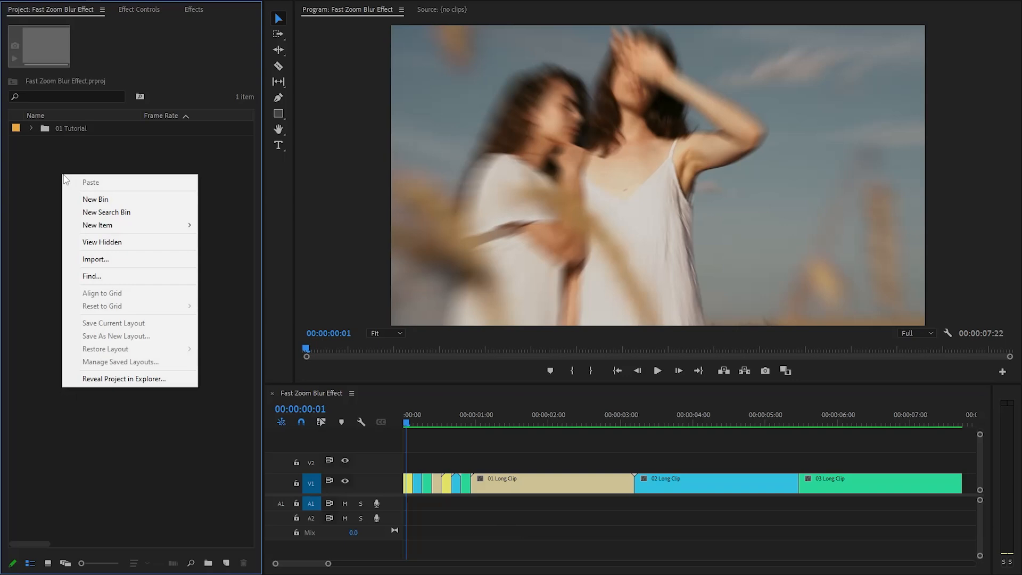
mouse_move(117, 225)
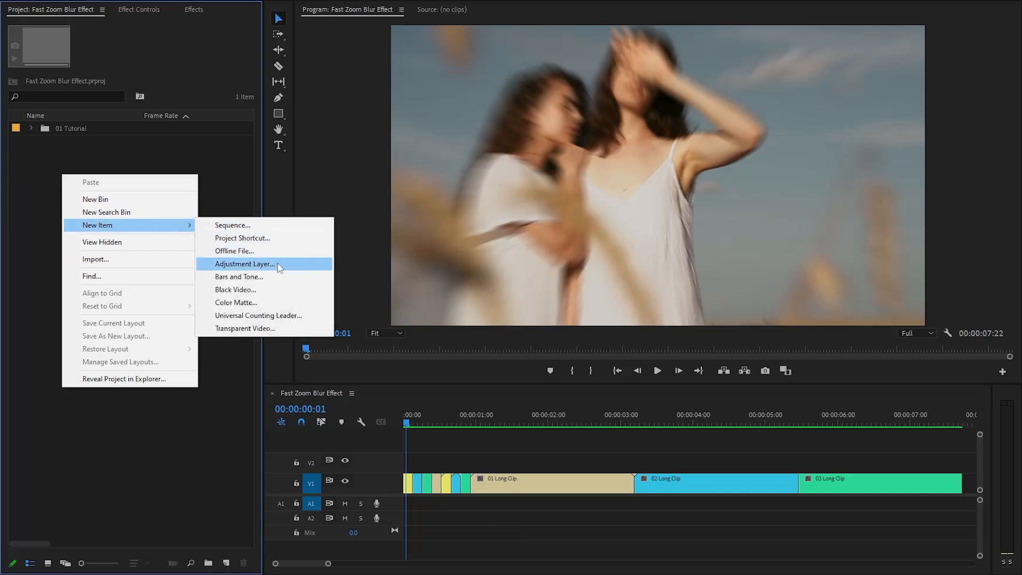
left_click(245, 263)
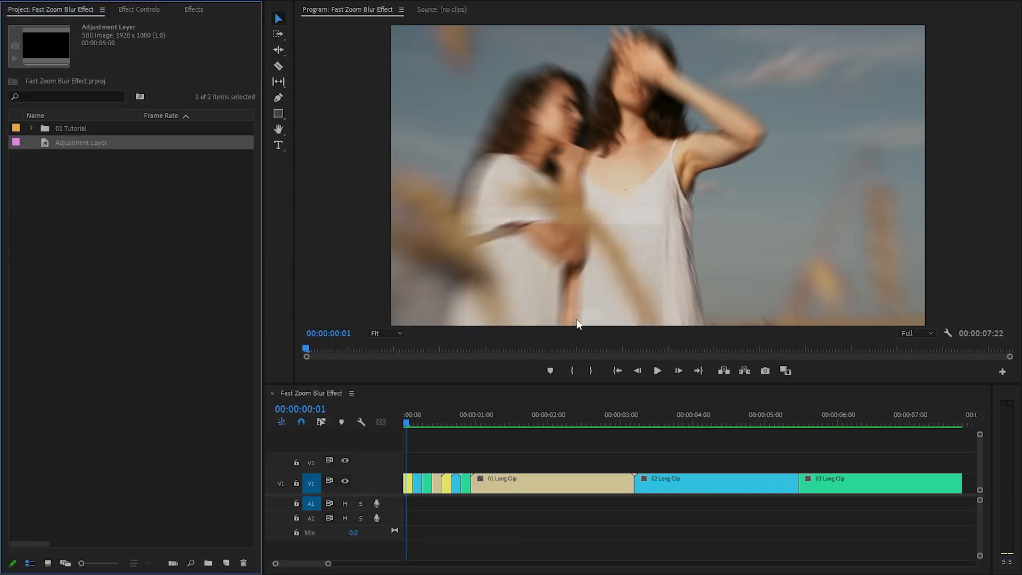
mouse_move(226, 236)
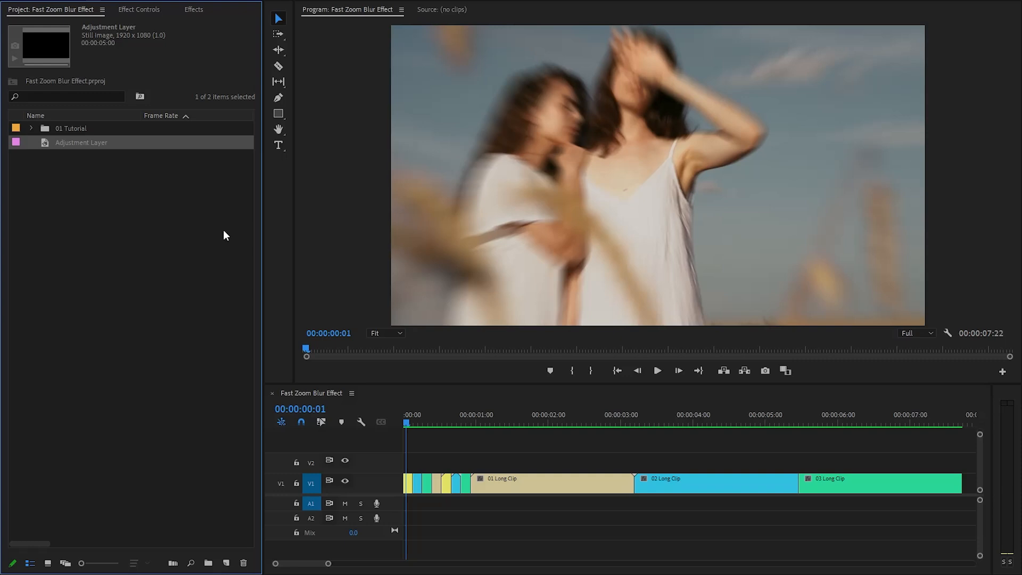
left_click_drag(81, 142, 664, 462)
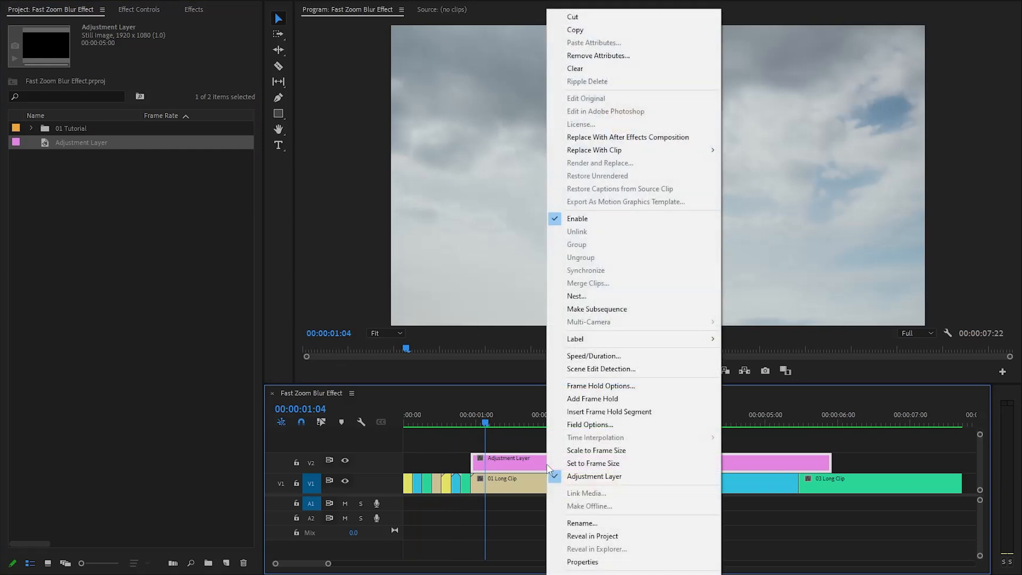
Step: Set the adjustment layer's Speed/Duration to 00:00:00:12
left_click(593, 356)
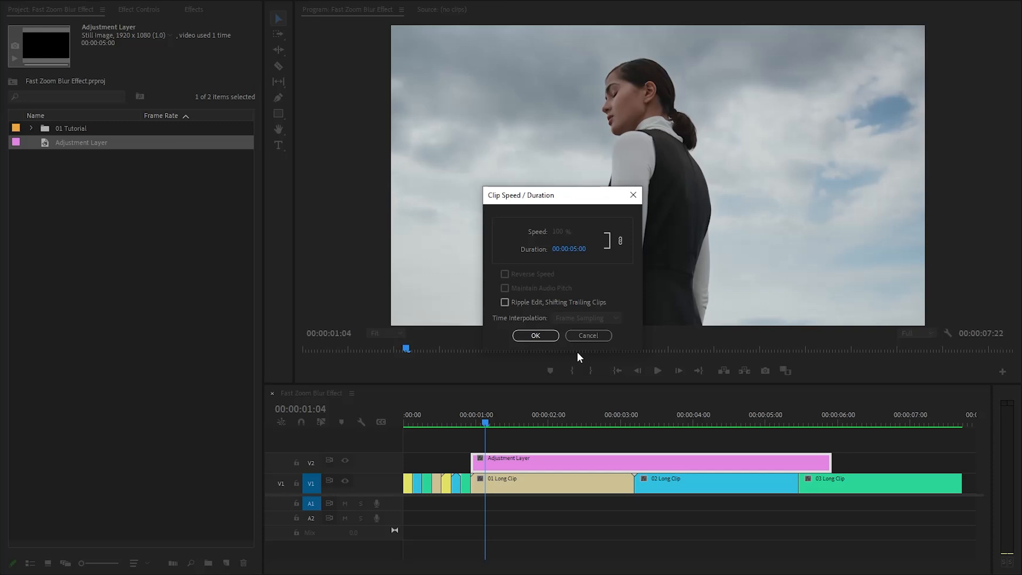
left_click(568, 249)
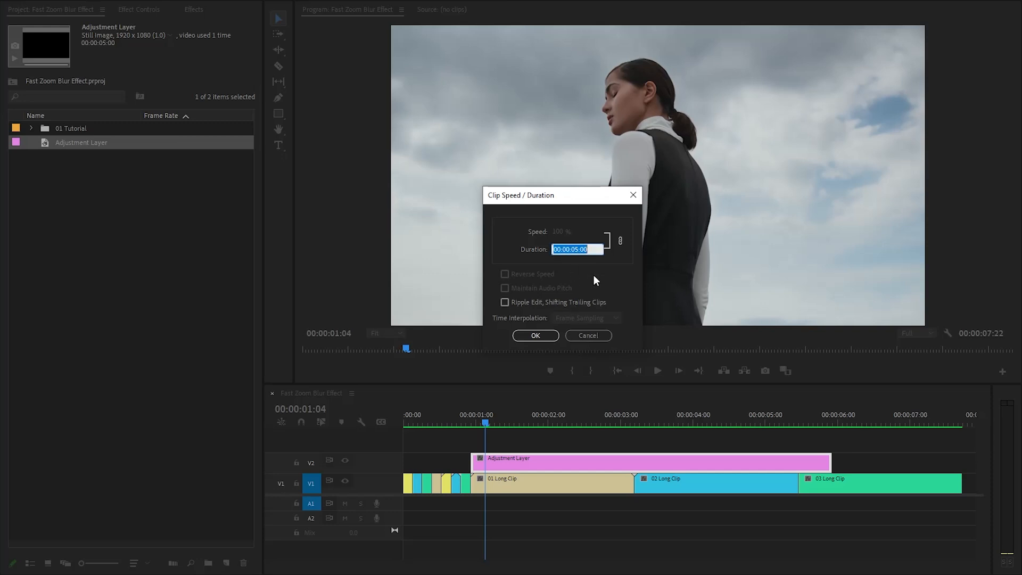
type("00:00:00:12")
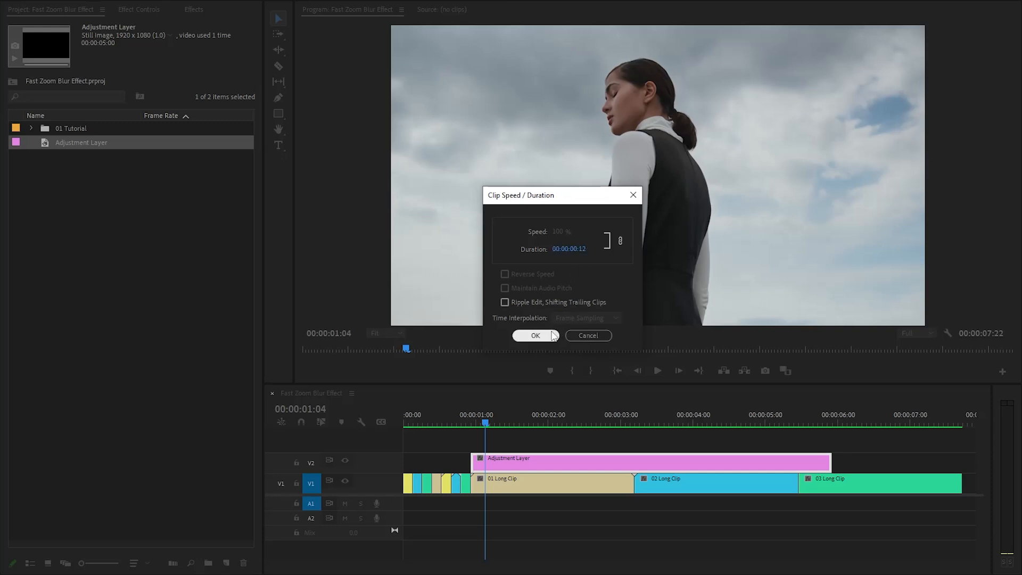
left_click(536, 335)
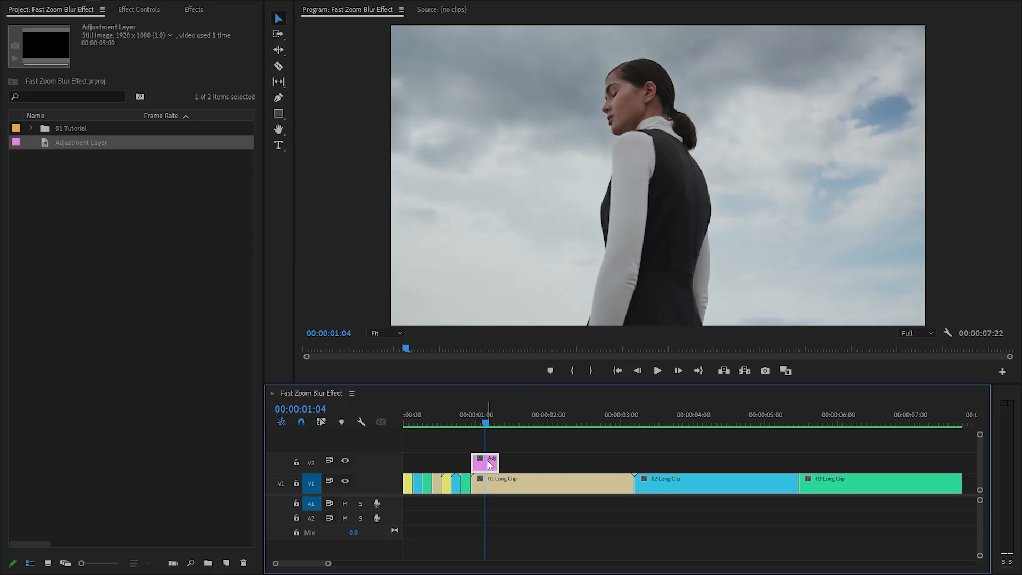
Step: Alt-drag copies of the 12-frame adjustment layer onto the starts of 02 and 03 Long Clip
left_click_drag(485, 462, 648, 462)
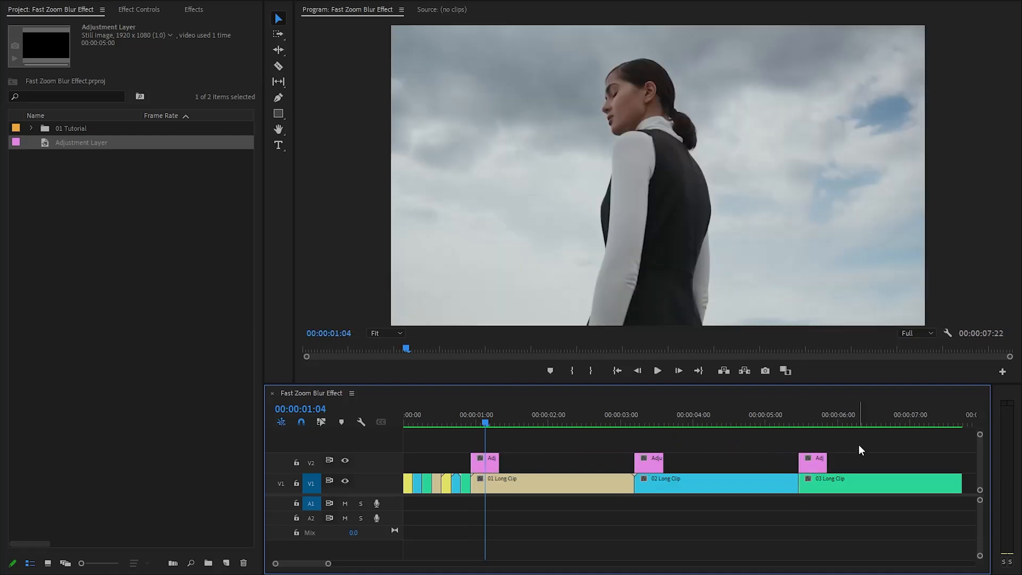
left_click(194, 9)
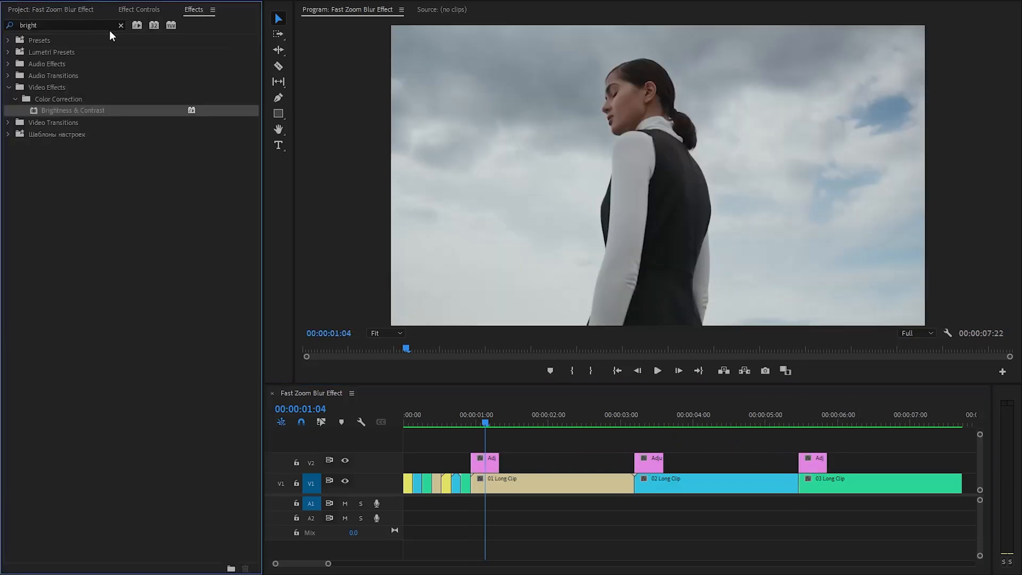
Step: Drag the Bounce Shake Effects preset onto the three selected adjustment layers
left_click(119, 25)
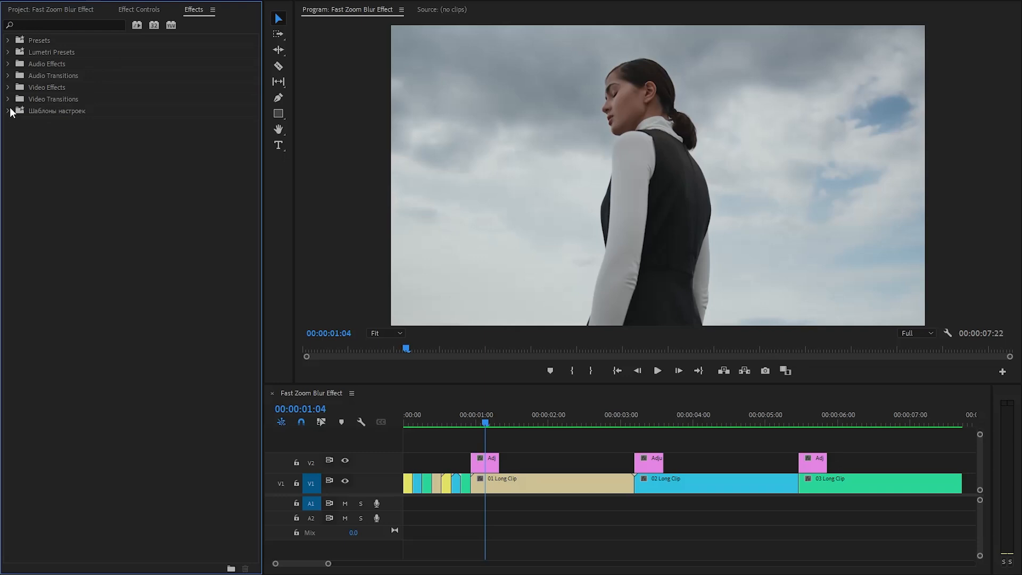
left_click(6, 110)
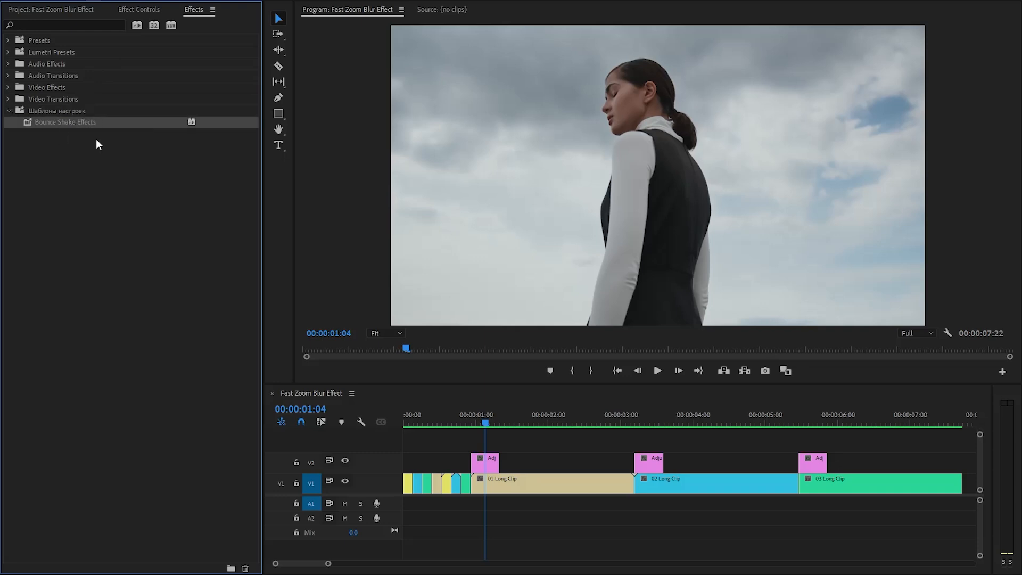
left_click_drag(466, 445, 850, 461)
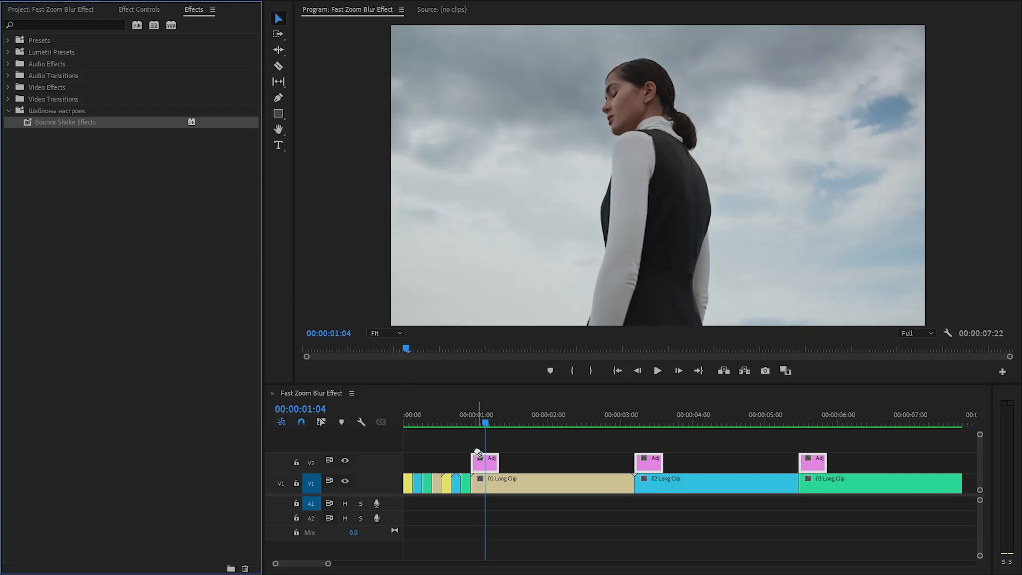
left_click(39, 9)
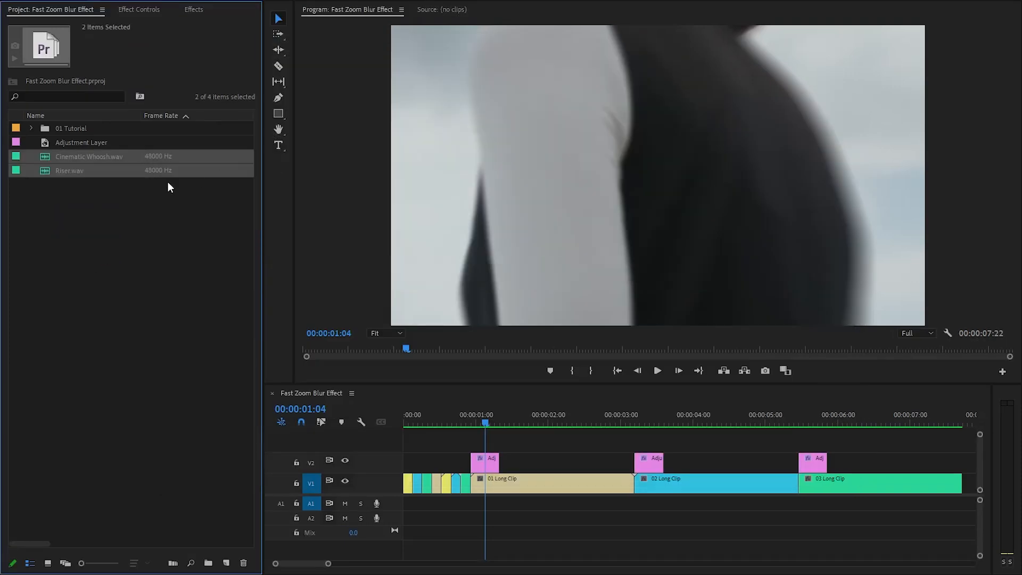
Step: Place Riser.wav on A1 and Cinematic Whoosh.wav on A2 at 00:00, then play
left_click_drag(69, 171, 449, 503)
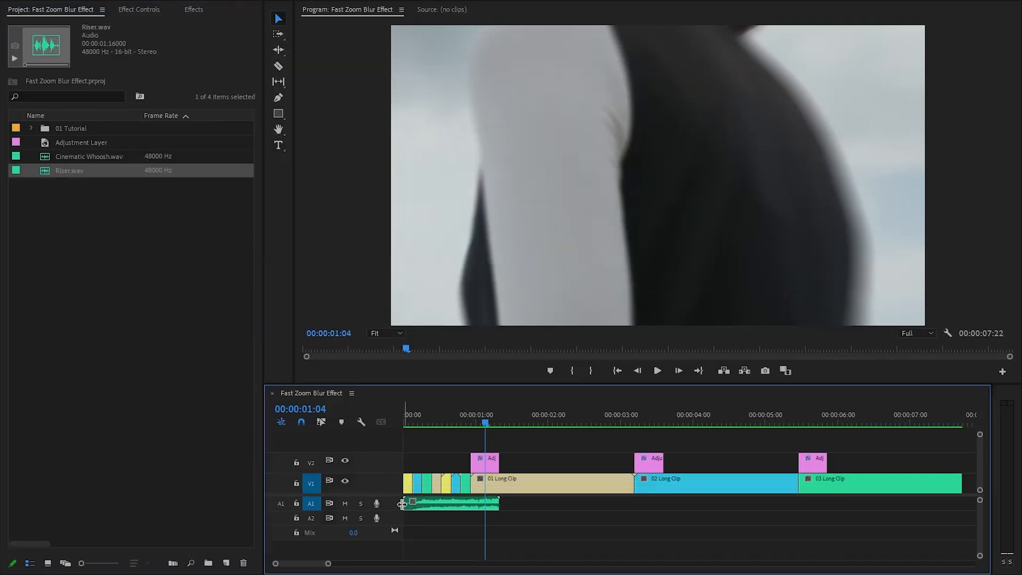
left_click(88, 156)
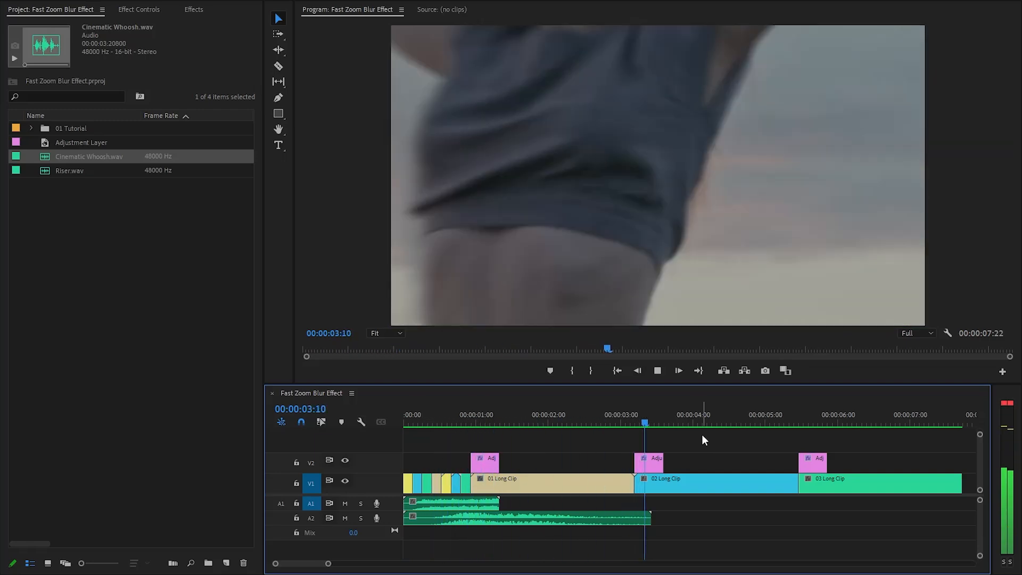
left_click(788, 422)
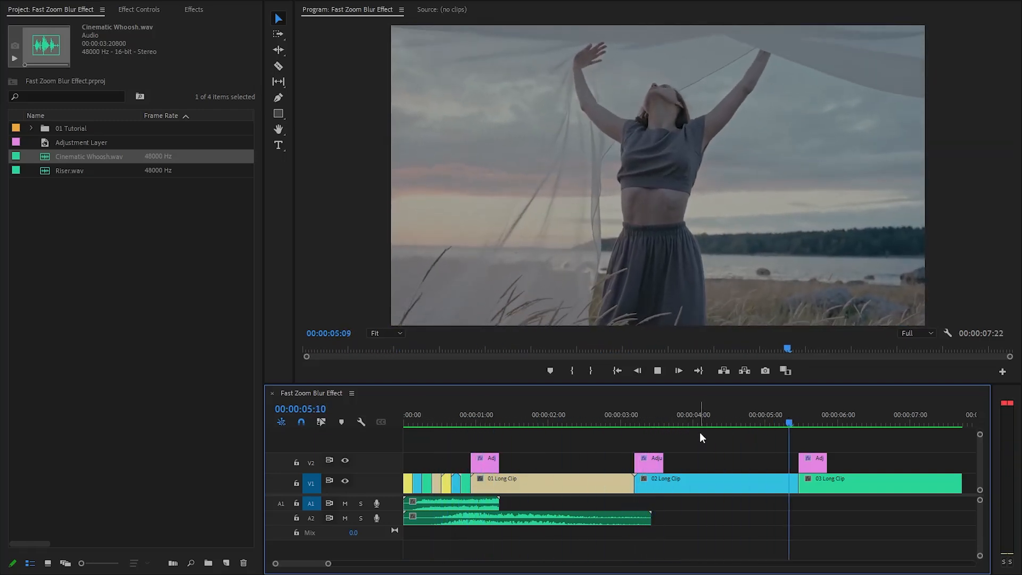